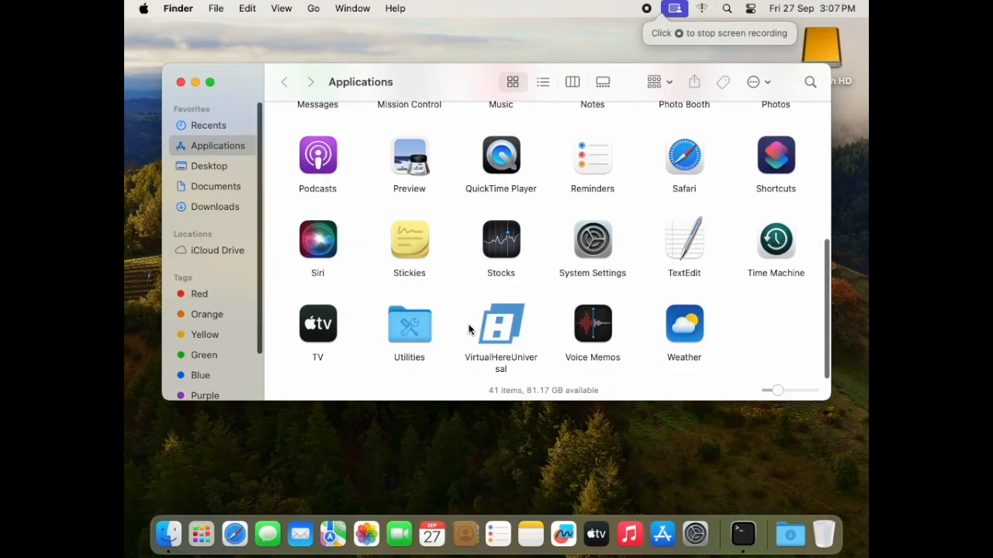
{"action": "mouse_move", "coordinate": [545, 329]}
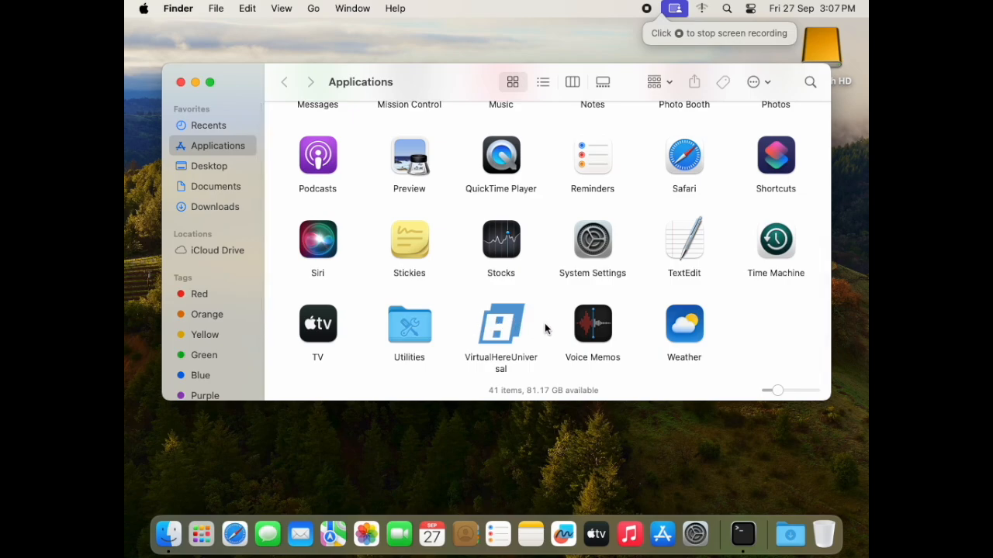
{"action": "mouse_move", "coordinate": [506, 324]}
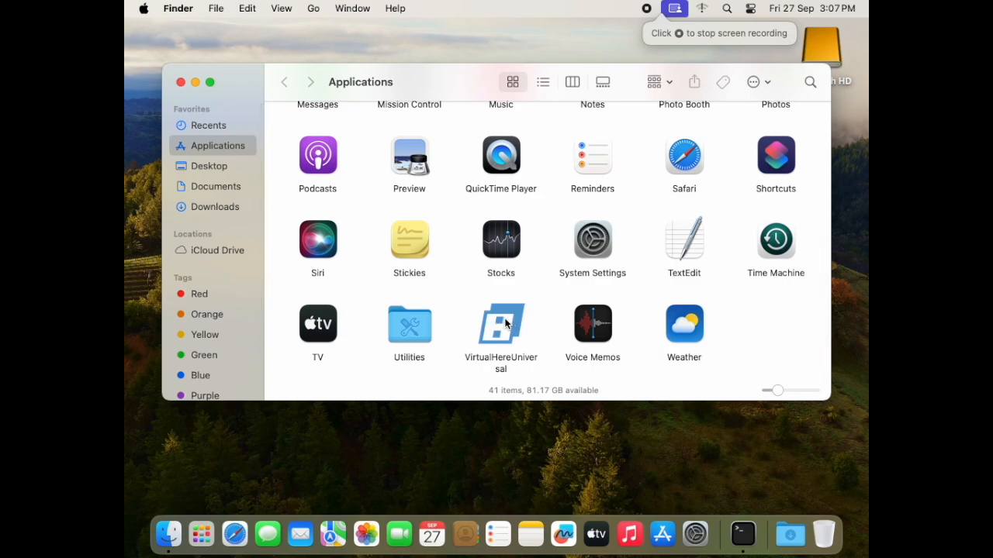
Select the VirtualHereUniversal app in the Finder Applications folder
{"action": "left_click", "coordinate": [500, 324]}
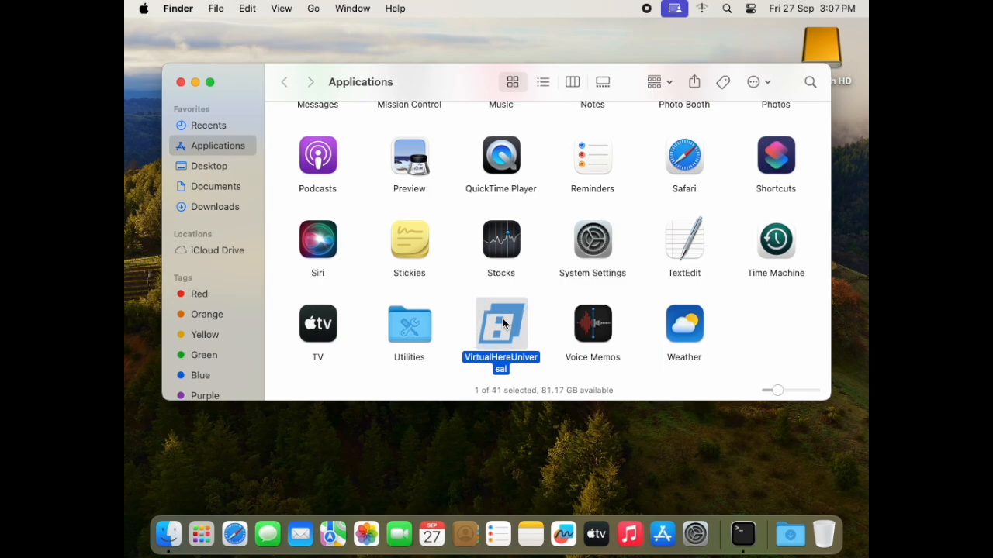
{"action": "mouse_move", "coordinate": [525, 278]}
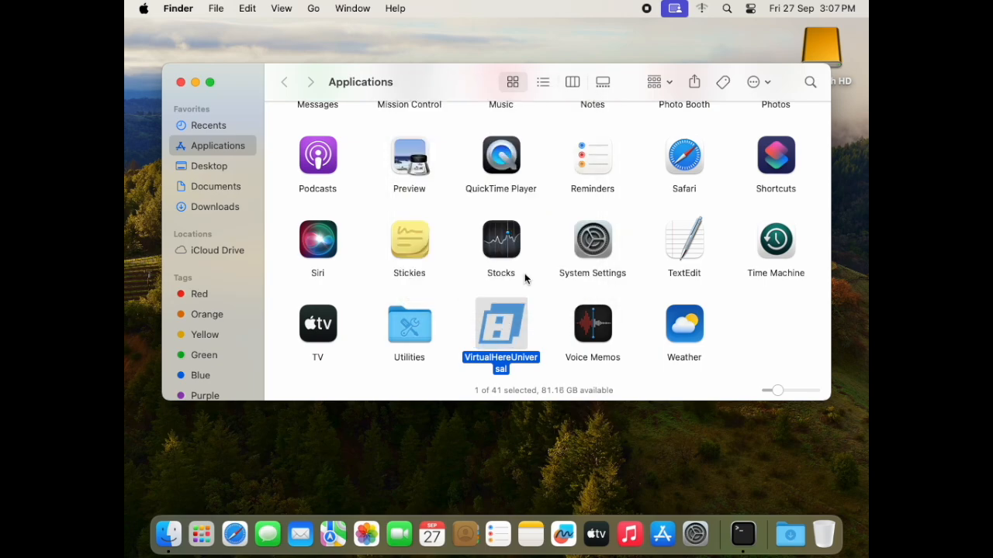
Launch VirtualHereUniversal and reach the Advanced tab of Specify USB Server settings
{"action": "double_click", "coordinate": [500, 323]}
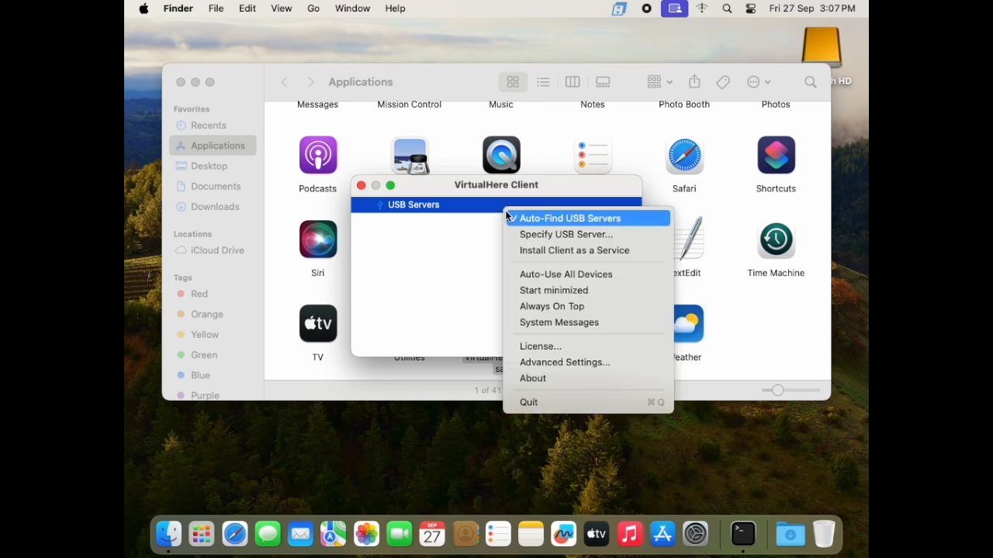
{"action": "left_click", "coordinate": [566, 234]}
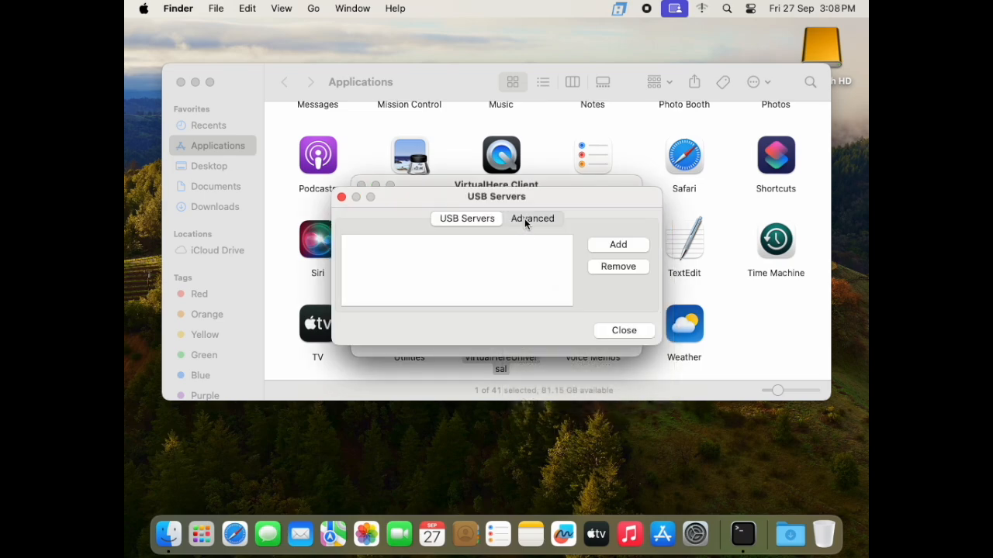
{"action": "left_click", "coordinate": [532, 218]}
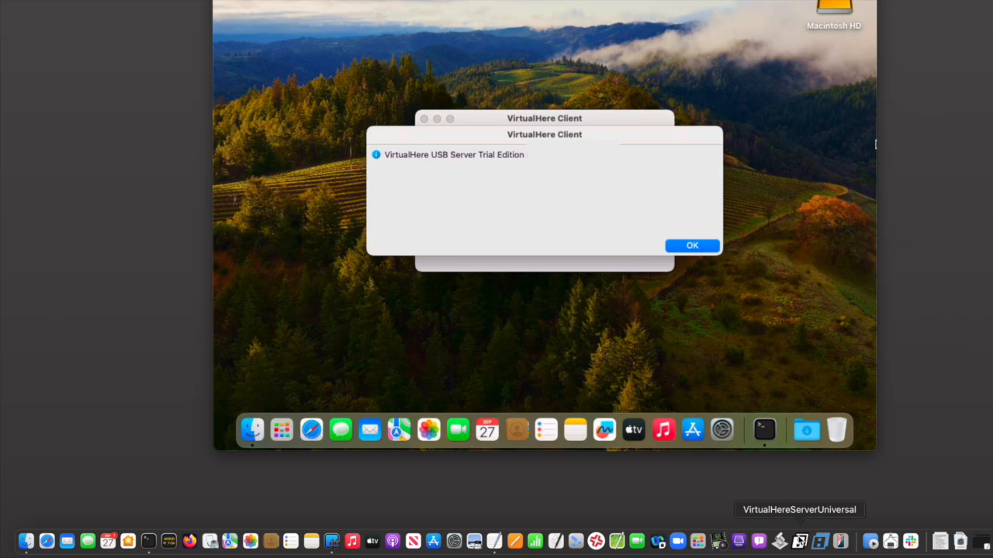
Launch VirtualHereServerUniversal, approve it with the admin password, and dismiss the Trial Edition notice
{"action": "left_click", "coordinate": [691, 245]}
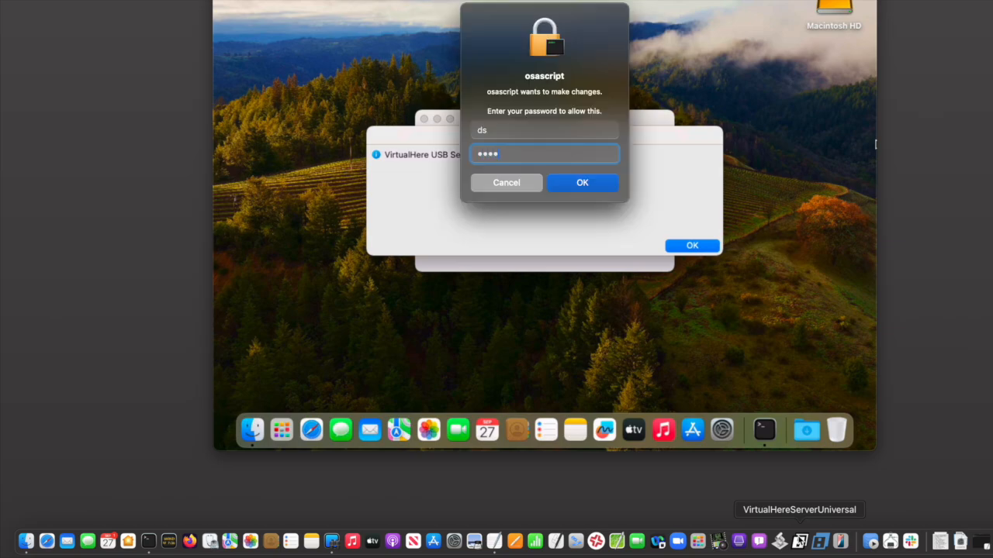
{"action": "left_click", "coordinate": [582, 183]}
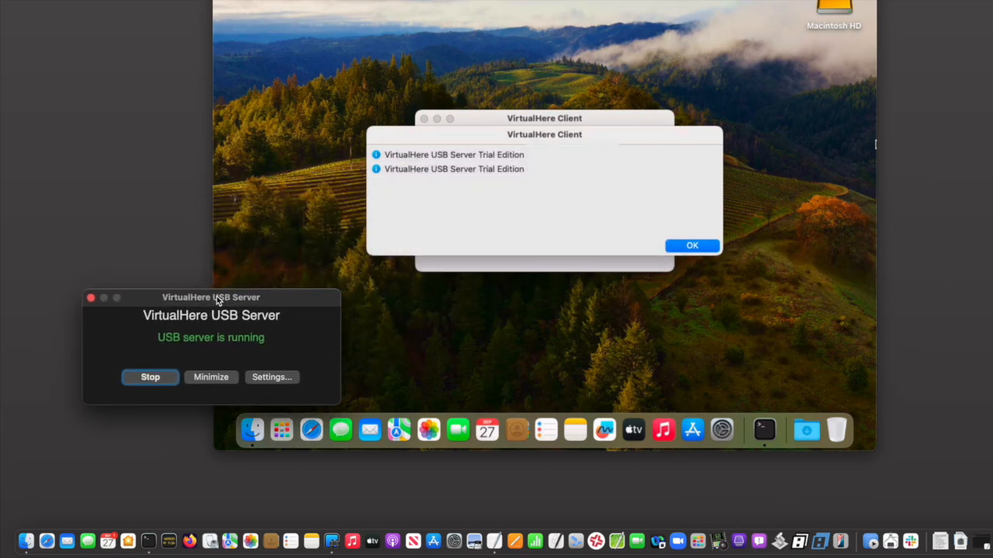
{"action": "left_click", "coordinate": [691, 245]}
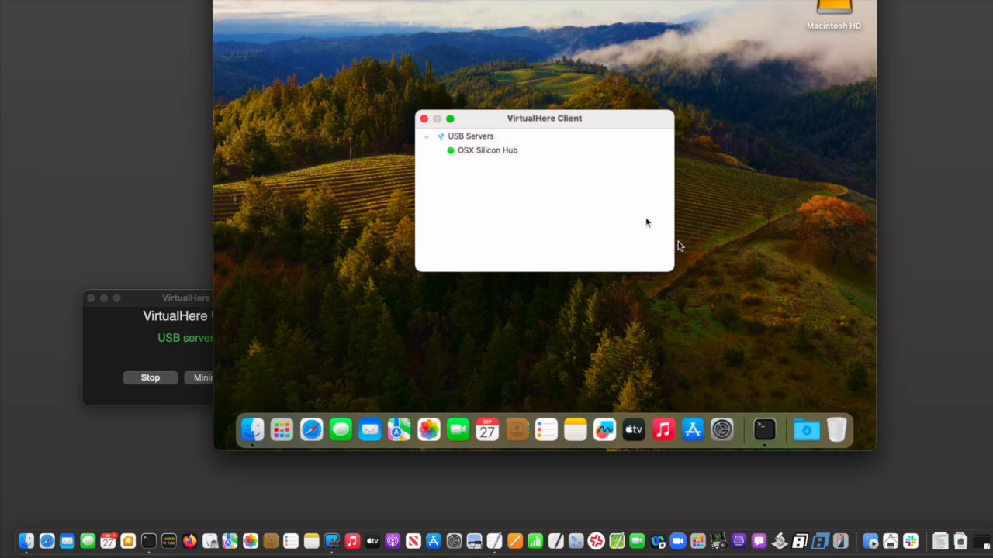
{"action": "mouse_move", "coordinate": [532, 160]}
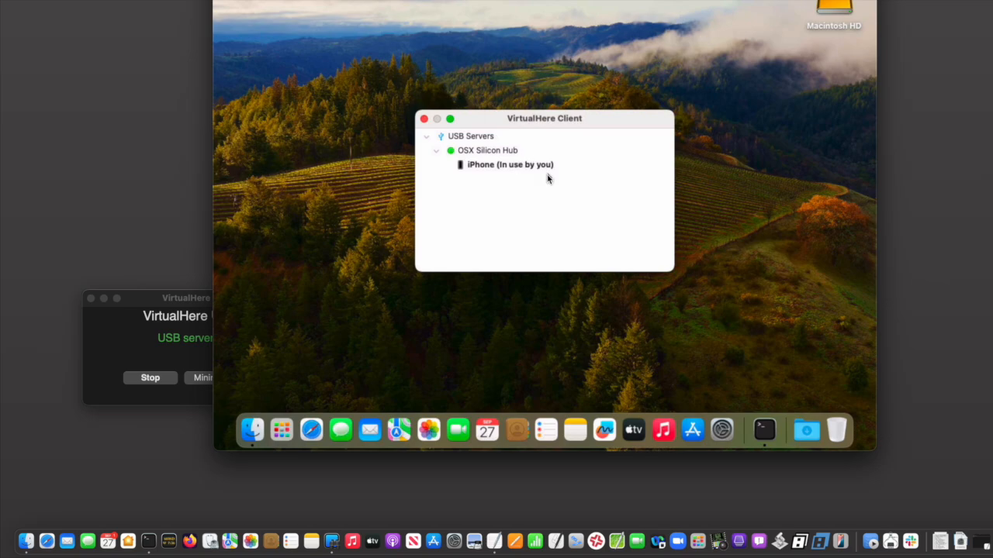
{"action": "mouse_move", "coordinate": [819, 15]}
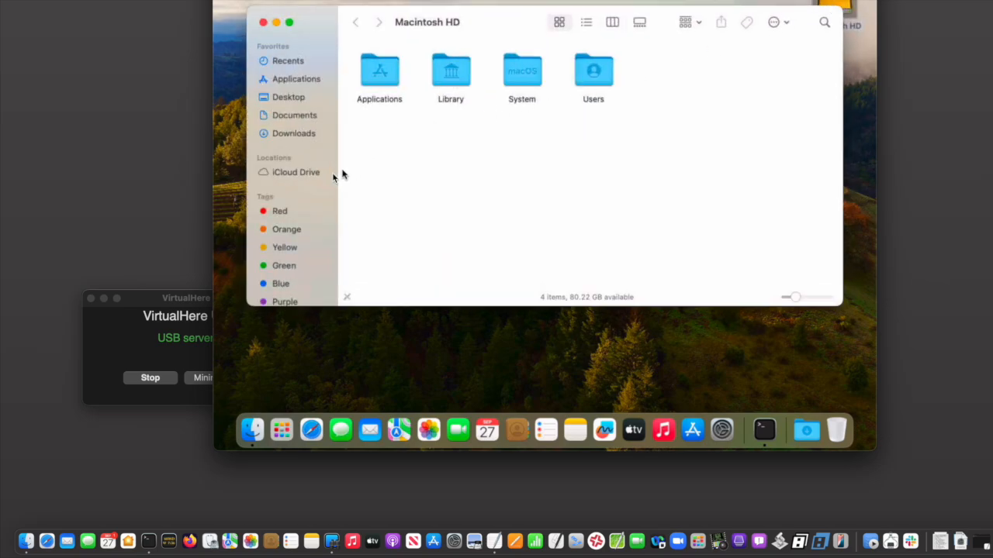
Select iPhone under Locations in the Finder sidebar to show its General page
{"action": "left_click", "coordinate": [283, 190]}
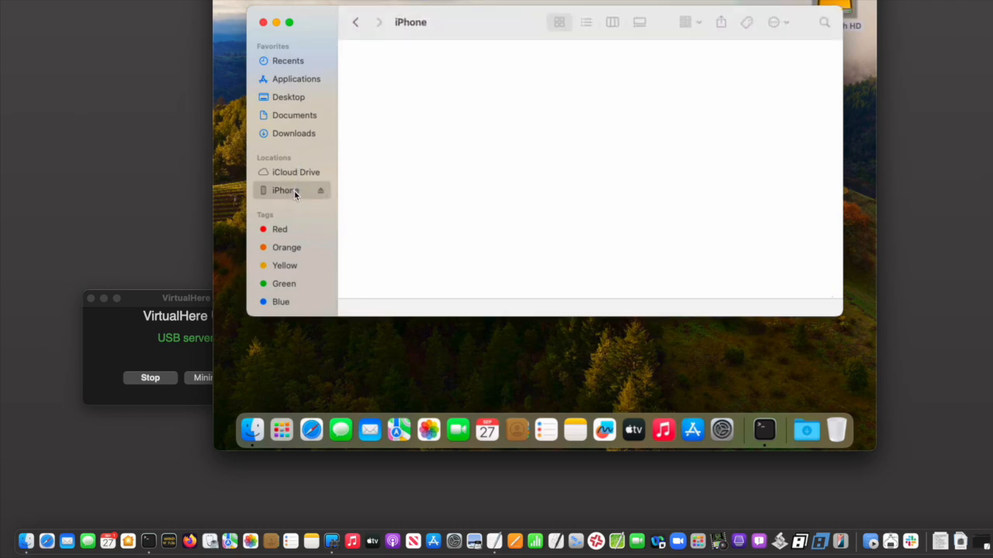
{"action": "left_click", "coordinate": [284, 190]}
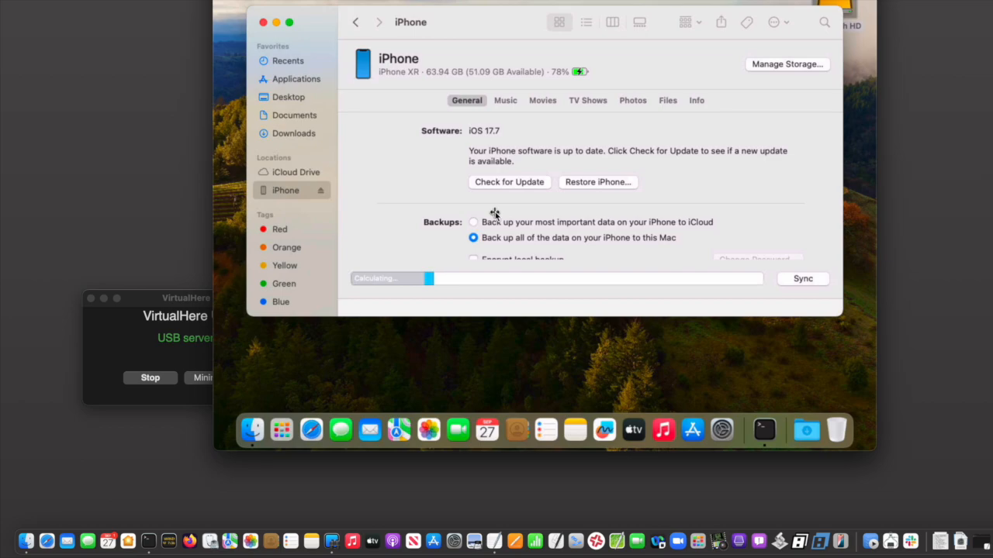
{"action": "mouse_move", "coordinate": [493, 217]}
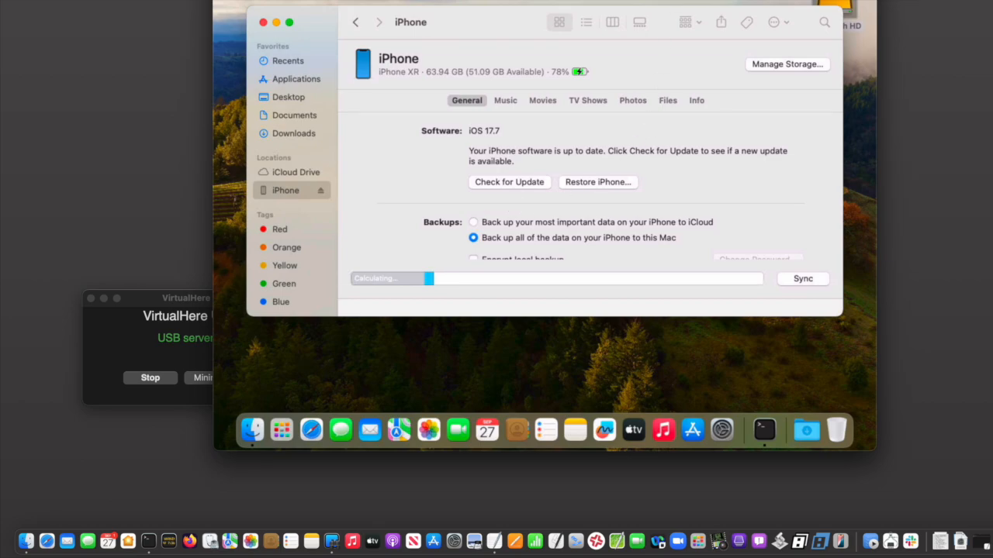